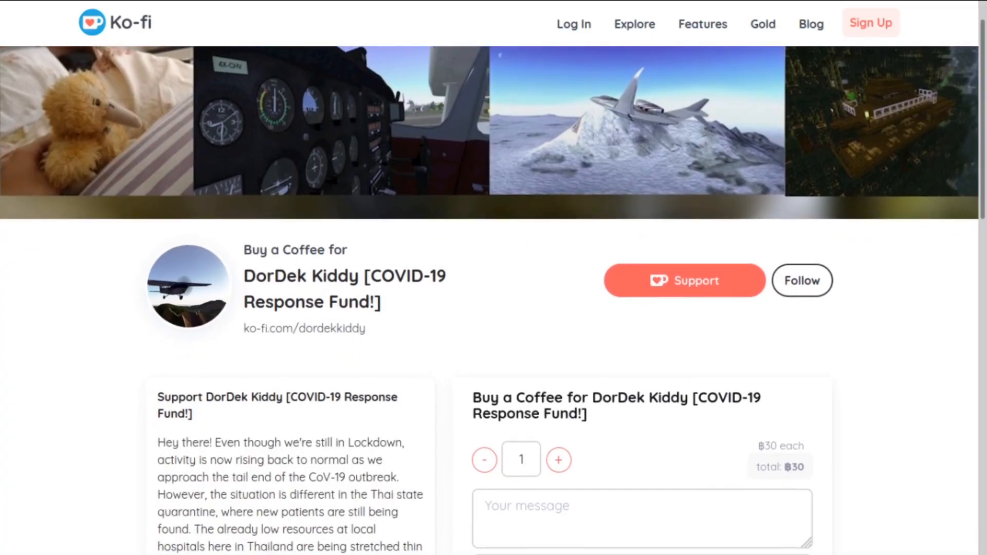
Scroll through the scenery author's Ko-fi support page
scroll("down", 3)
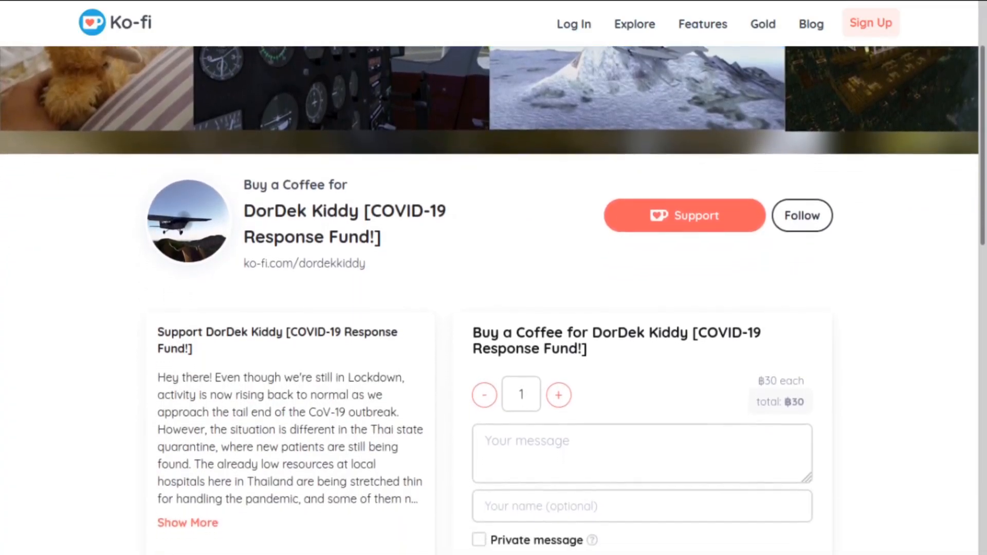
scroll("down", 3)
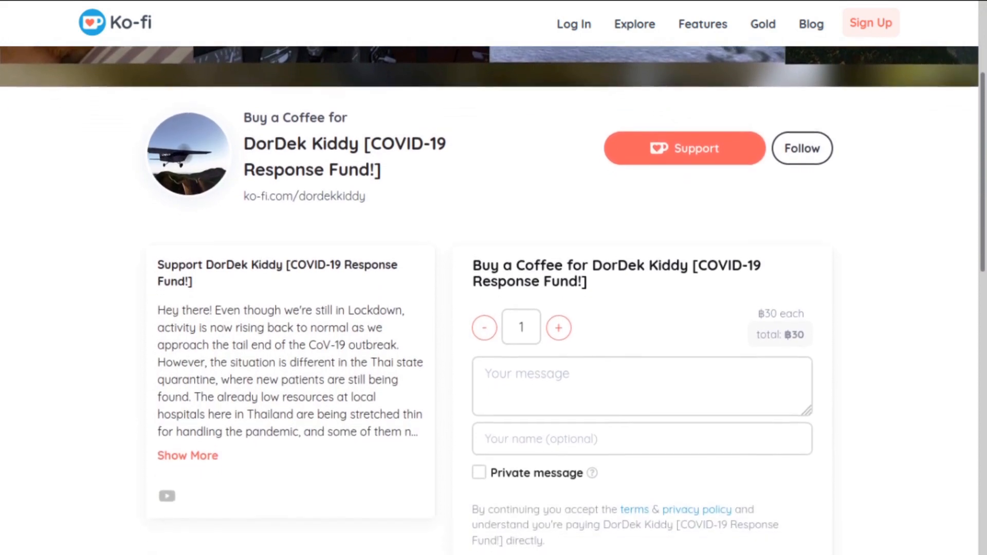
scroll("down", 3)
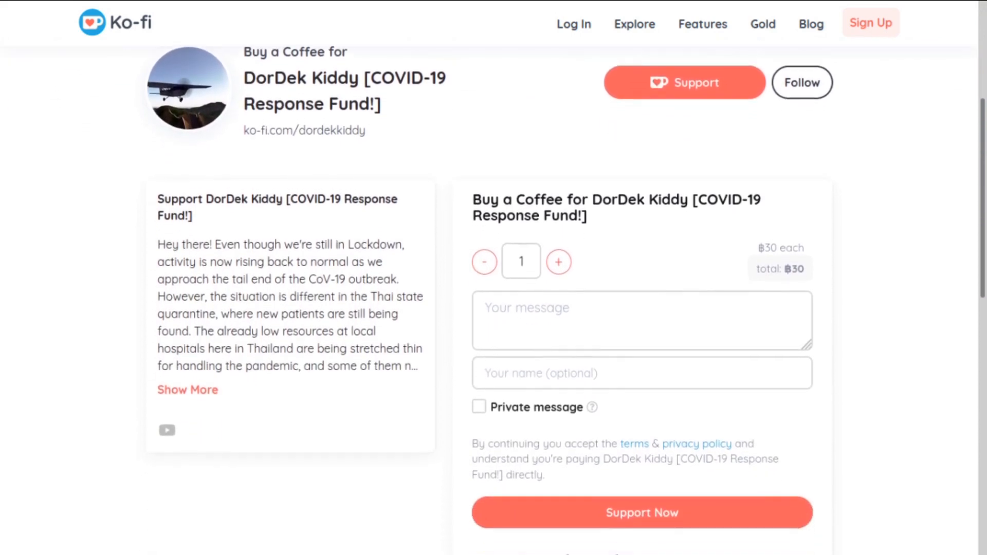
scroll("down", 3)
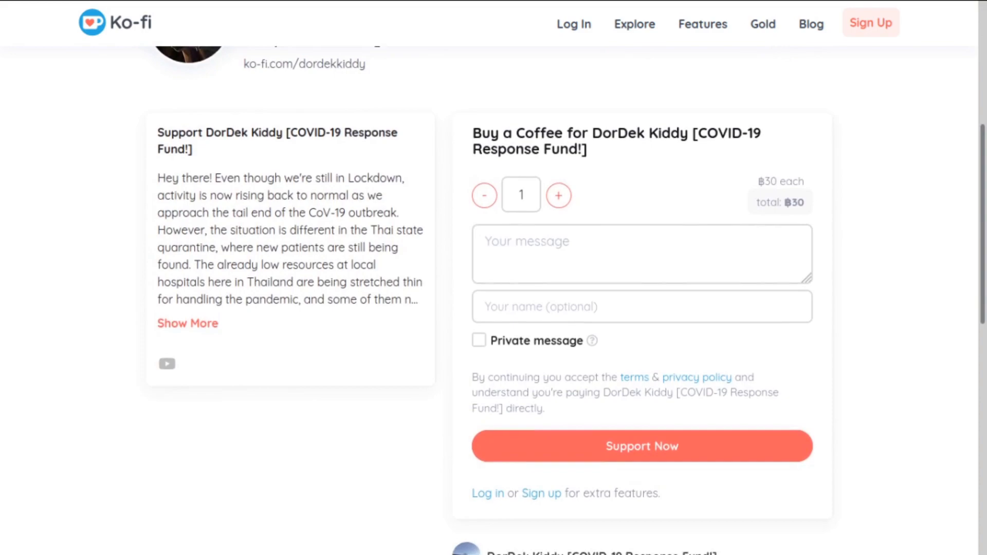
scroll("down", 3)
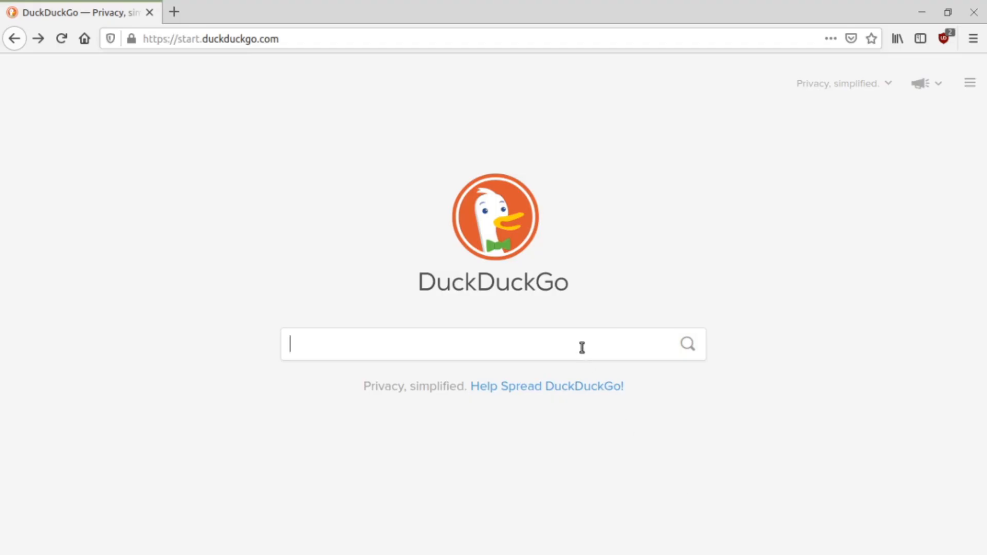
Search 'EDFZ flig' and download the EDFZ-custom-scenery repository as a ZIP
type("EDFZ flig")
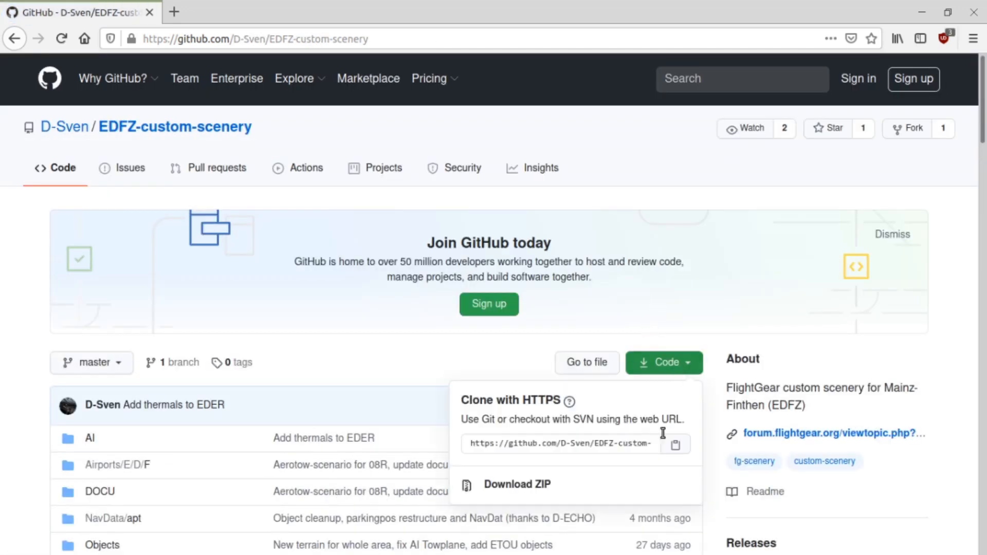
left_click(518, 484)
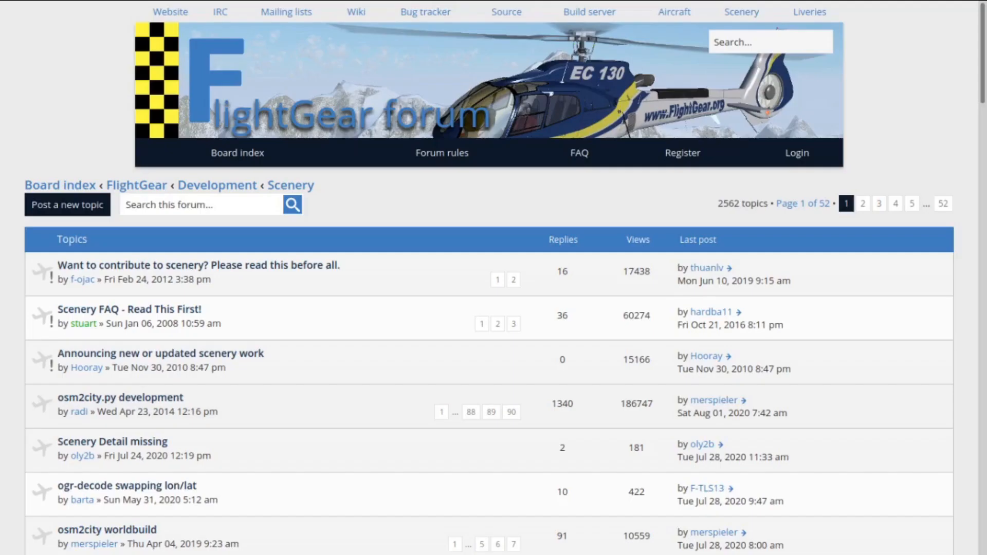
Browse the Scenery development board topics and check the EDFZ-custom-scenery-master.zip download
scroll("down", 3)
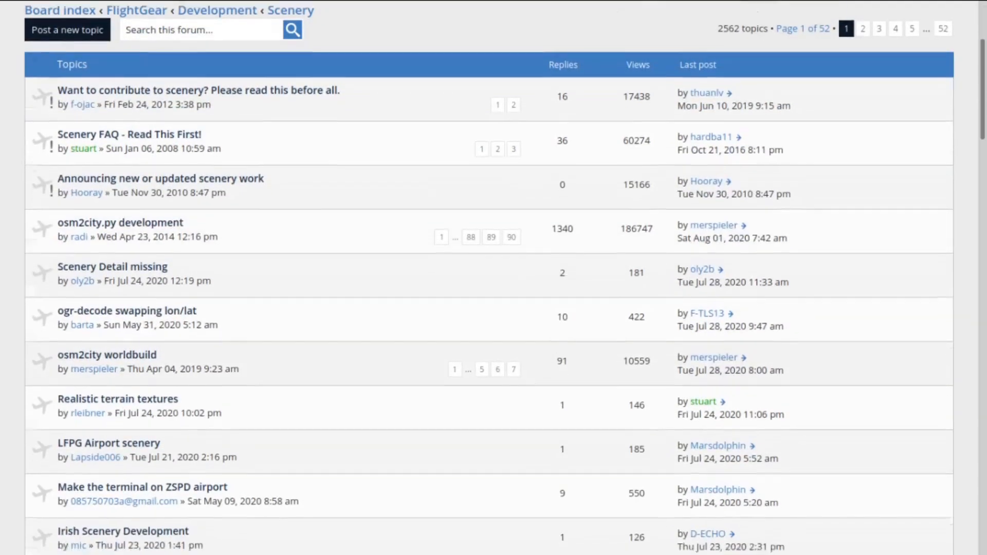
scroll("down", 3)
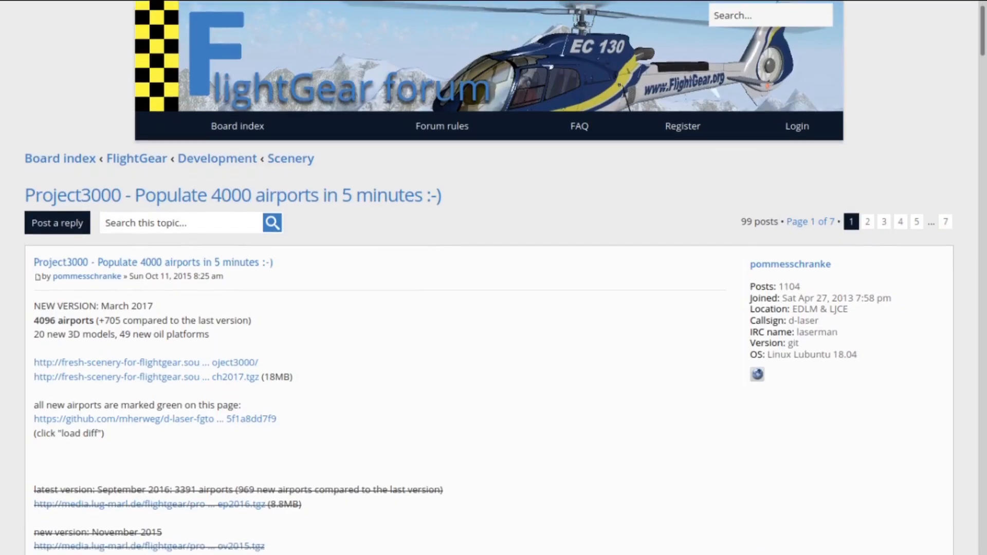
scroll("down", 3)
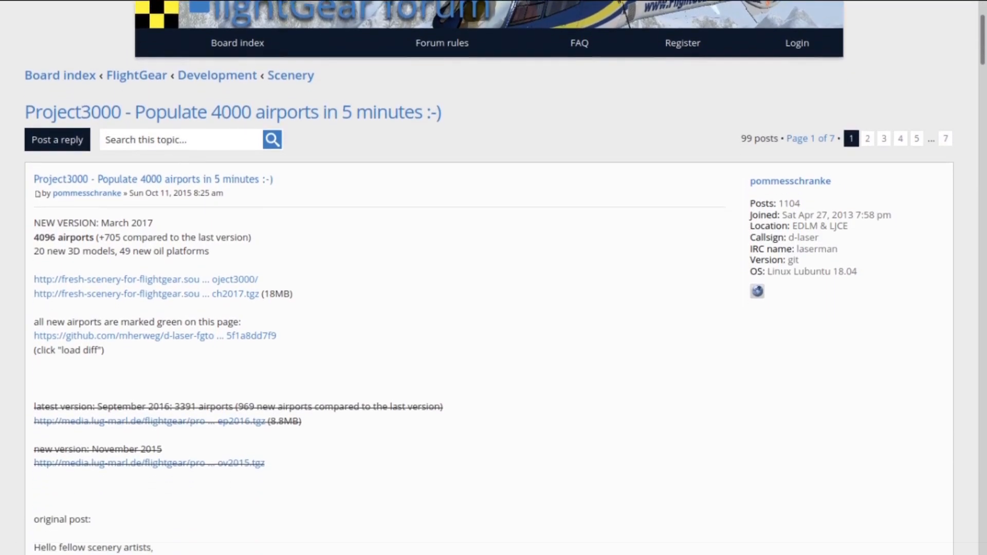
scroll("down", 3)
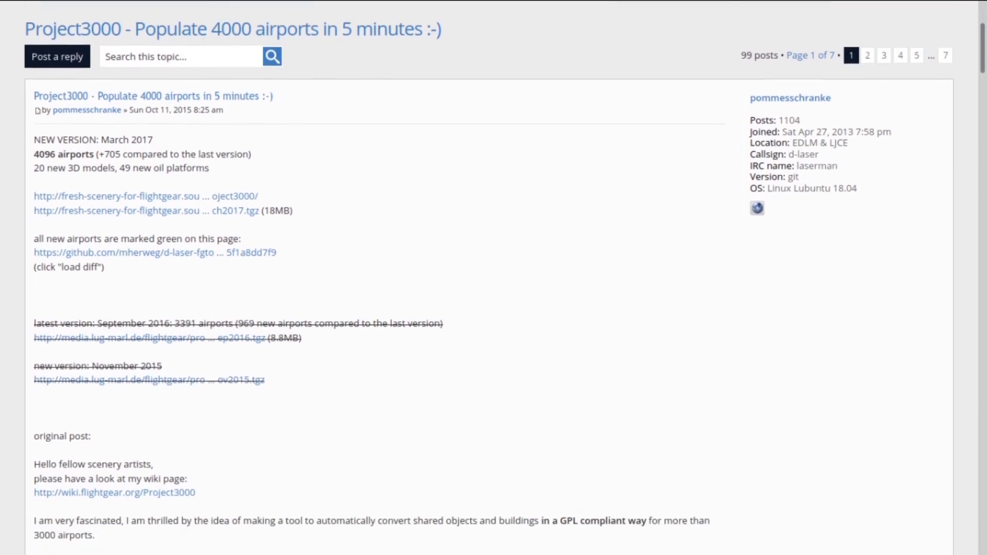
scroll("down", 3)
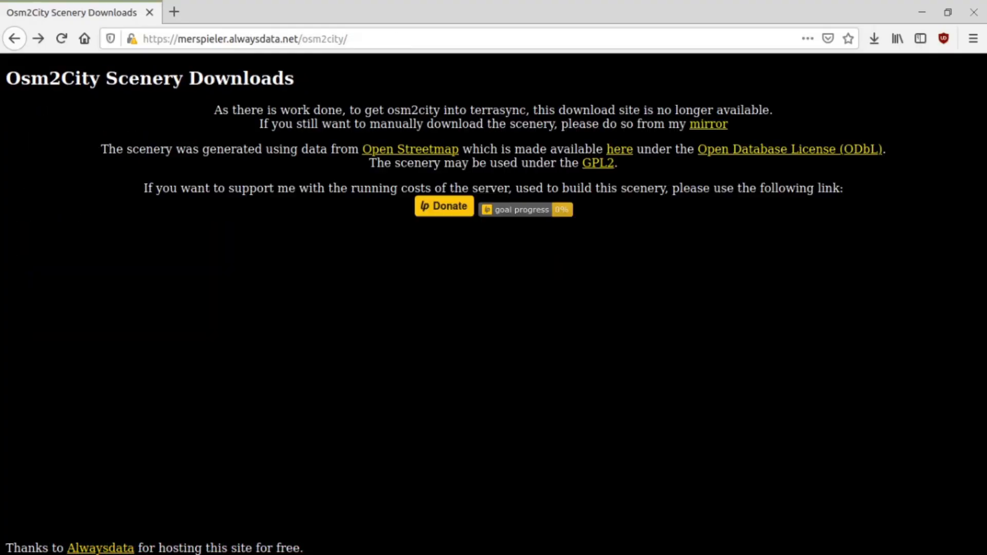
left_click(708, 124)
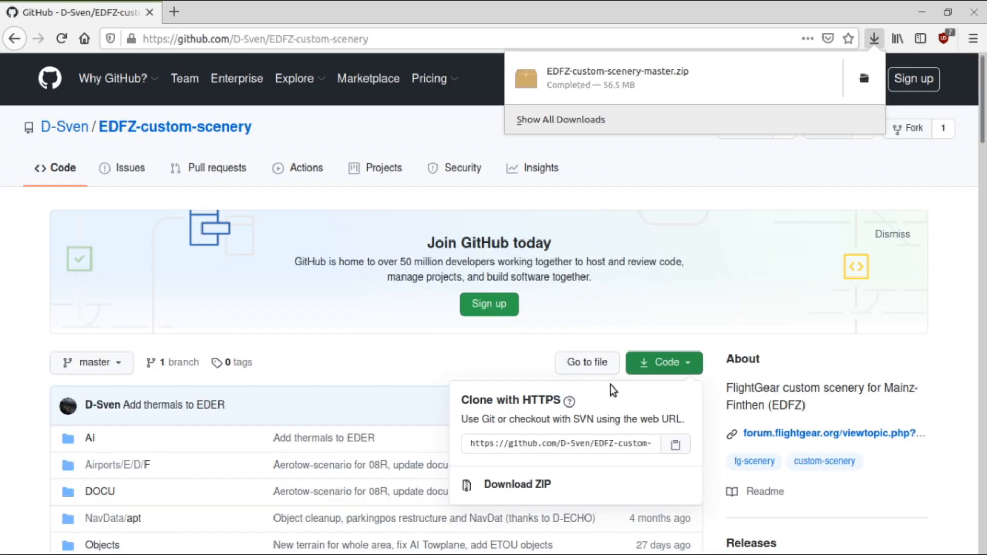
Extract the downloaded EDFZ scenery ZIP into a new Documents/fgscenery folder
left_click(617, 72)
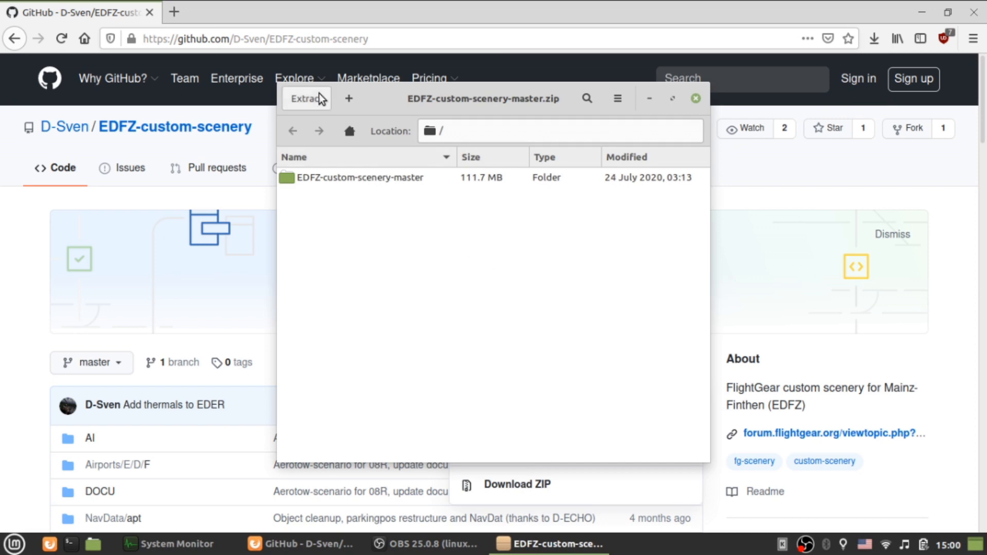
left_click(306, 98)
type("fg")
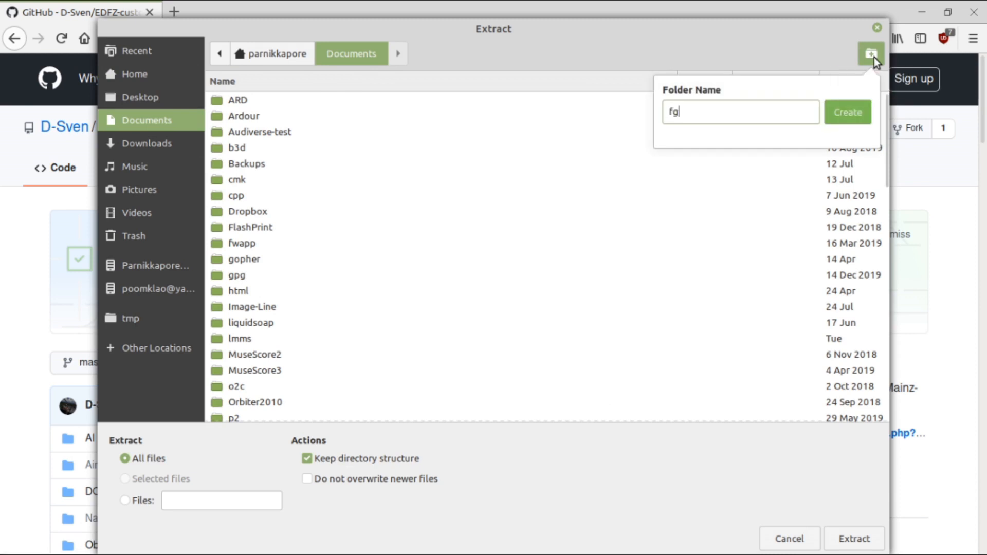
left_click(848, 112)
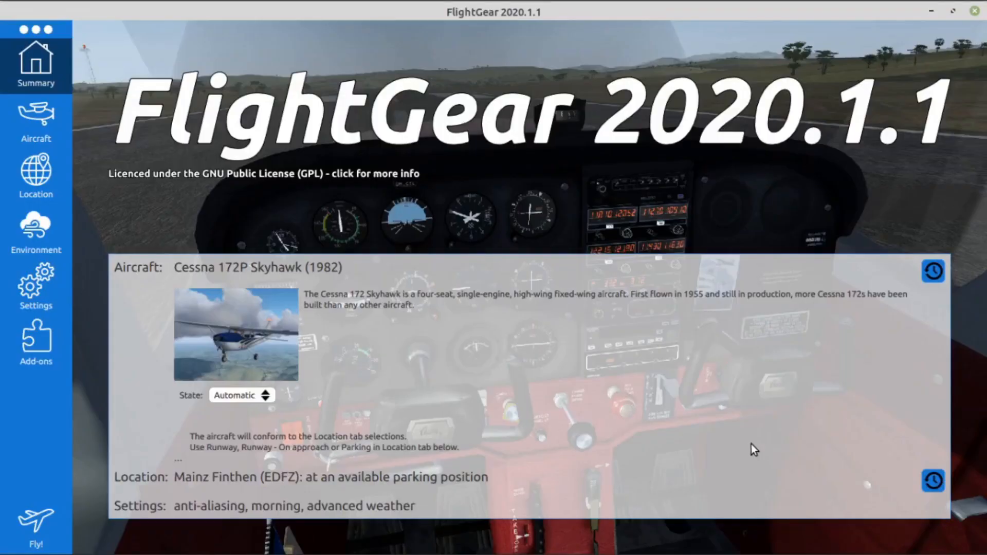
Add fgscenery/EDFZ-custom-scenery-master as a scenery folder, moved above the BIKF pack
left_click(35, 344)
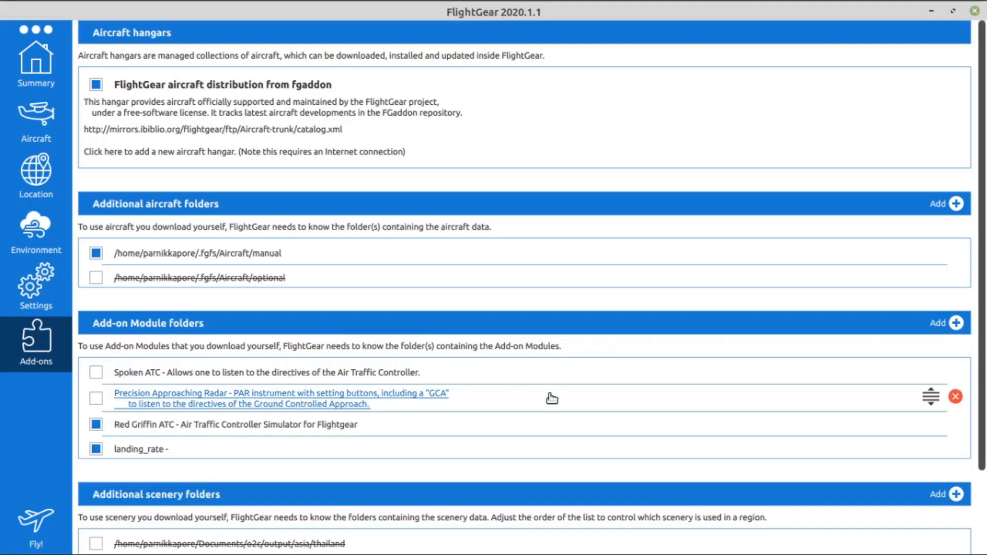
scroll("down", 3)
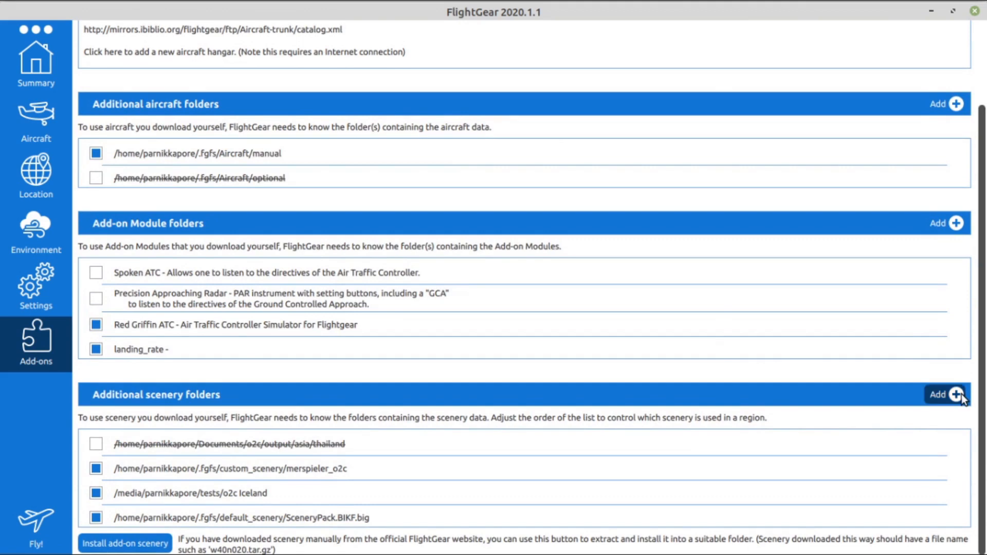
left_click(955, 409)
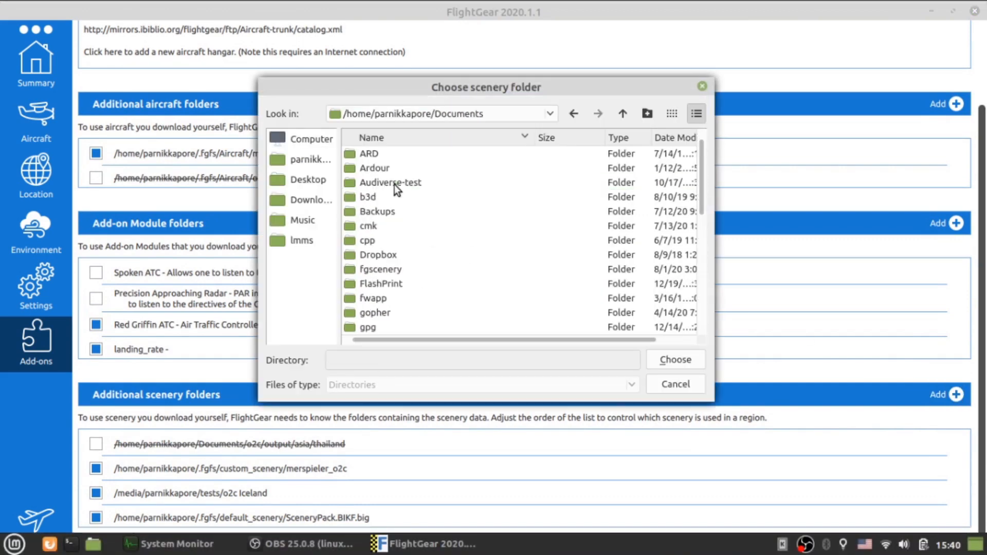
double_click(377, 270)
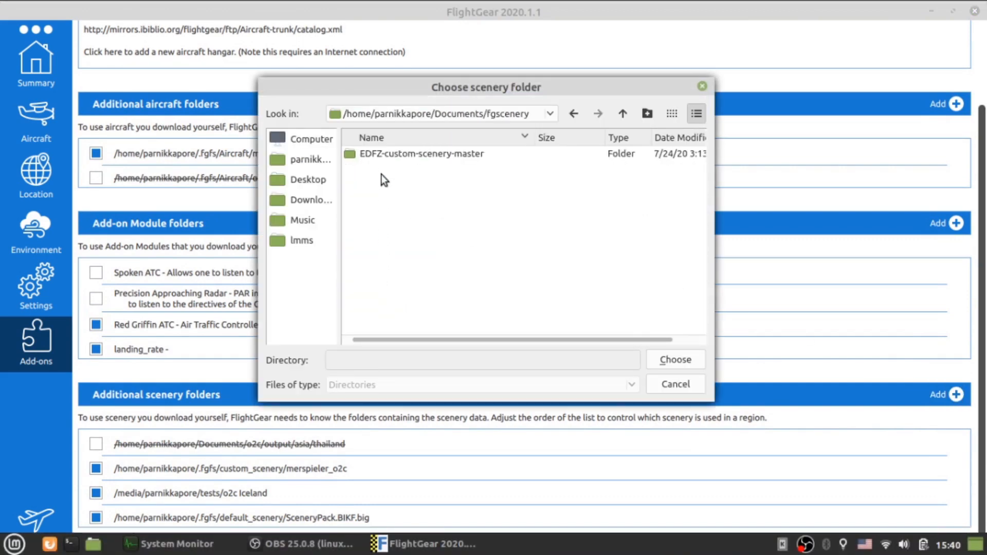
left_click(676, 360)
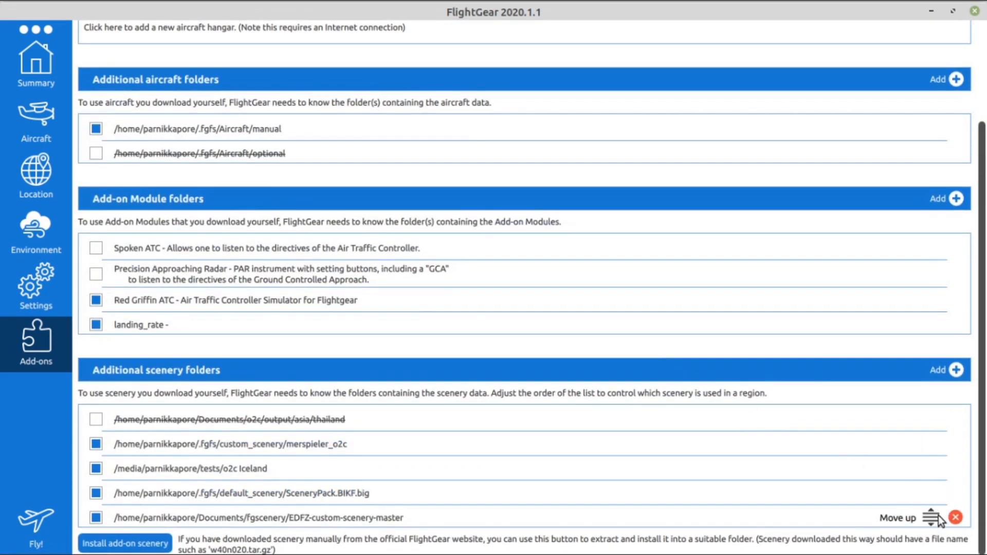
left_click(928, 516)
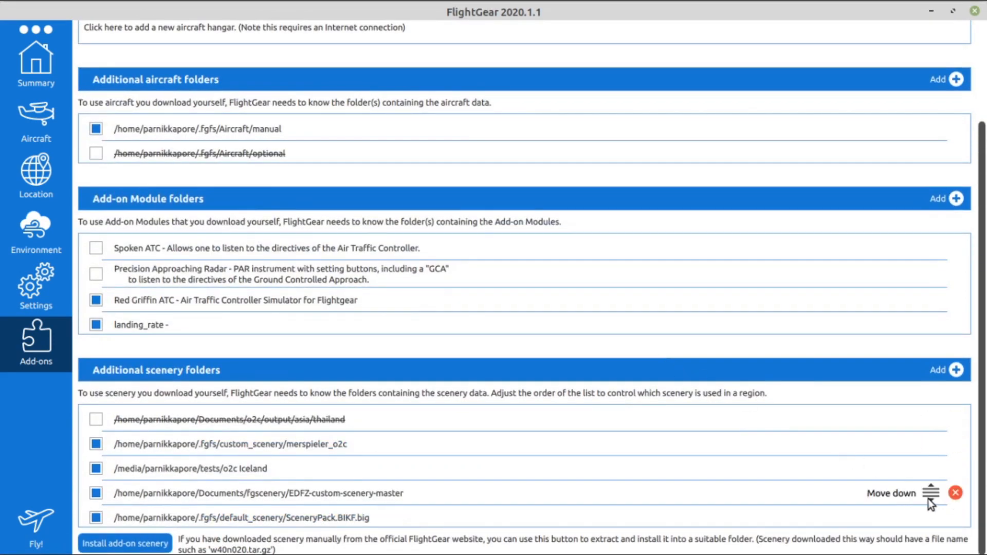
left_click(929, 494)
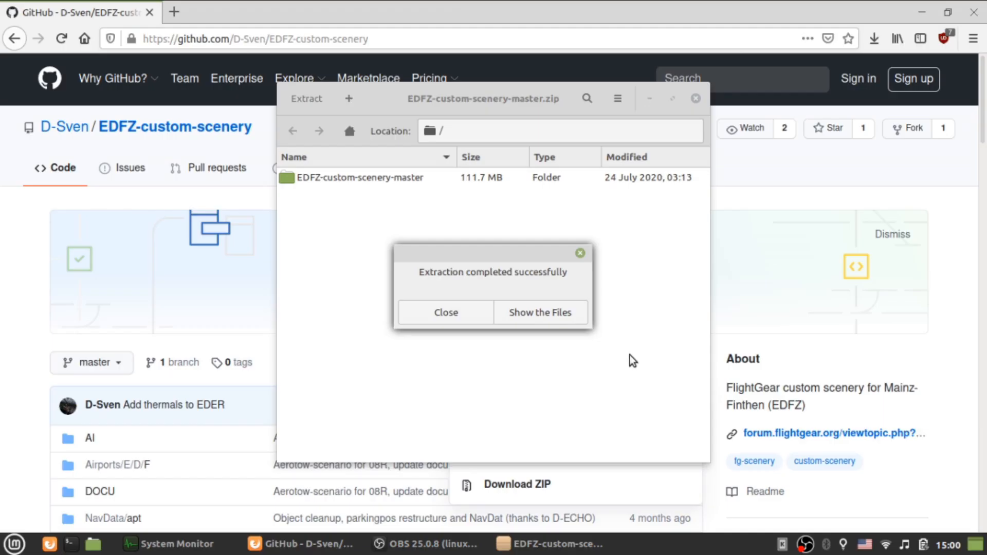
Open the extracted scenery's README.md and read the installation notes
left_click(540, 313)
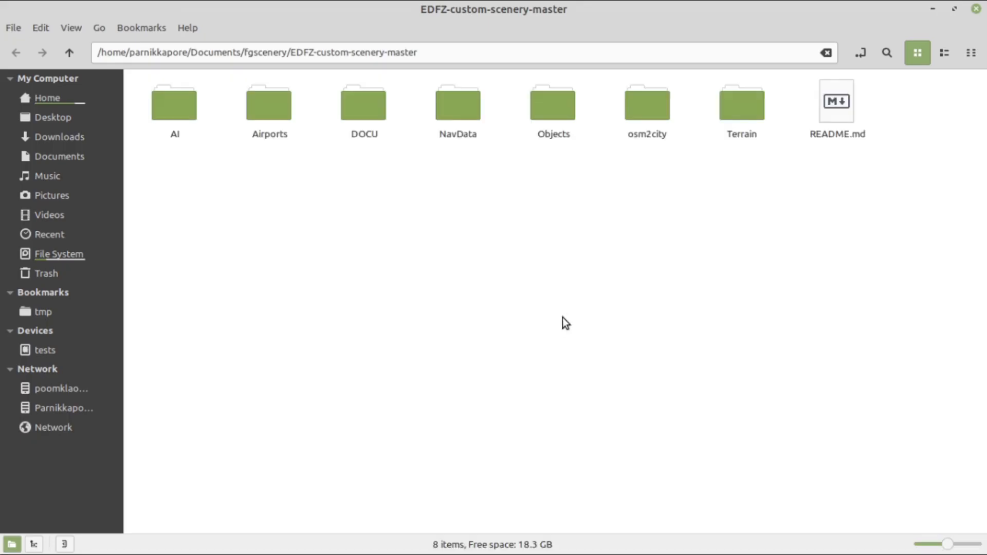
left_click(836, 101)
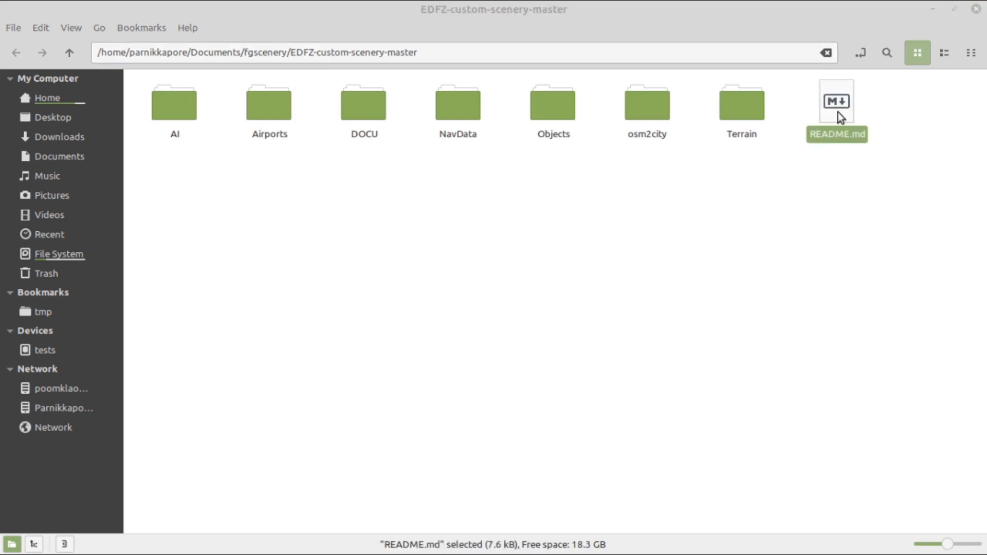
double_click(836, 101)
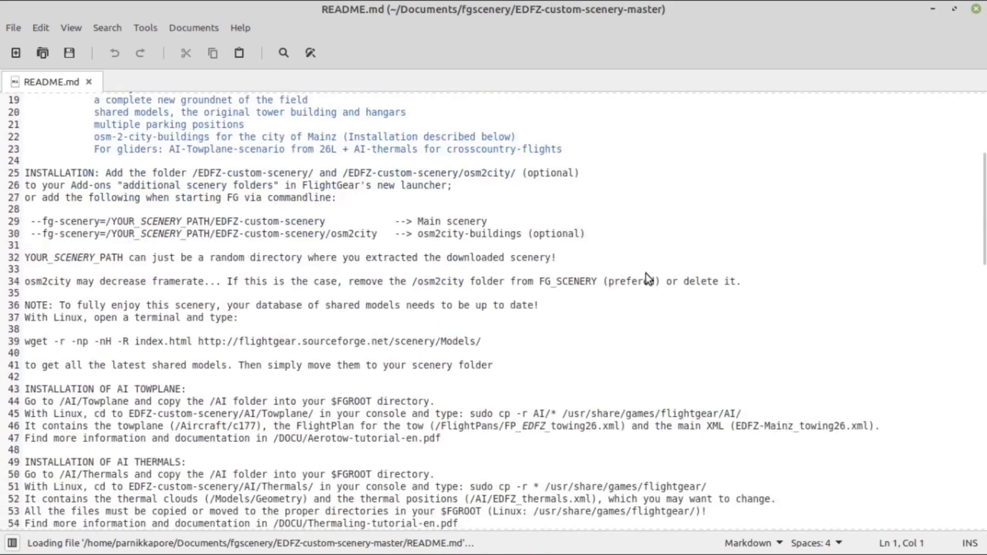
scroll("down", 3)
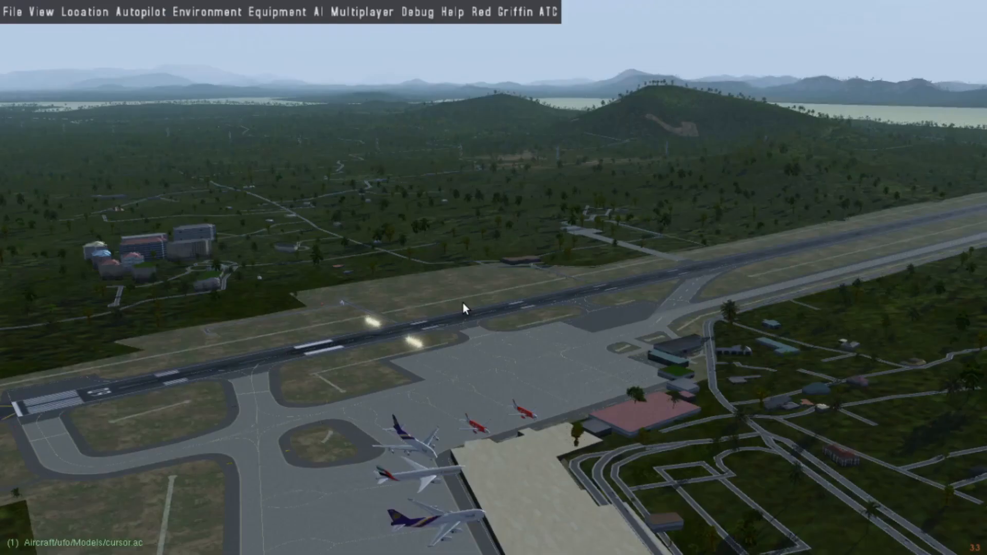
Set Buildings to OpenStreetMap Data in the View > Rendering Options dialog
left_click(36, 11)
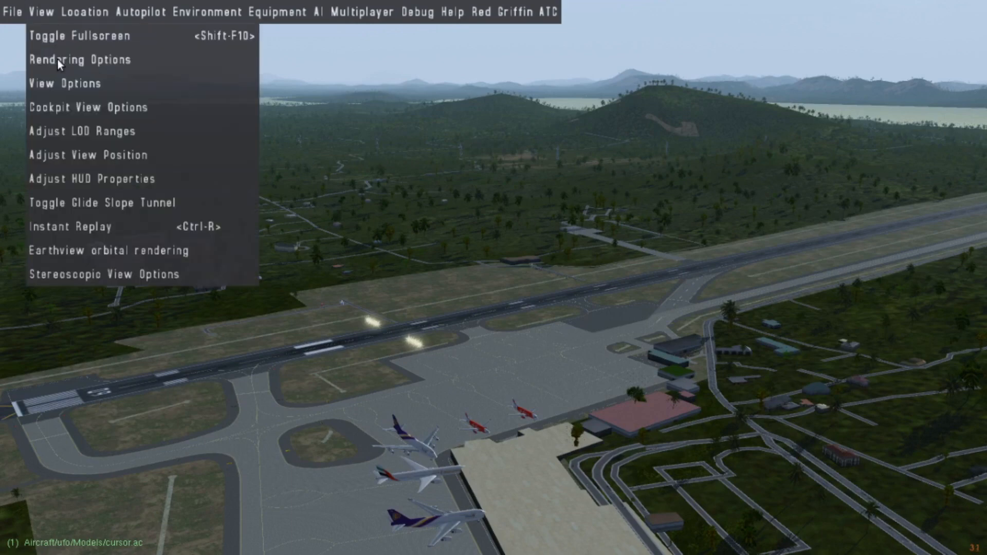
left_click(81, 59)
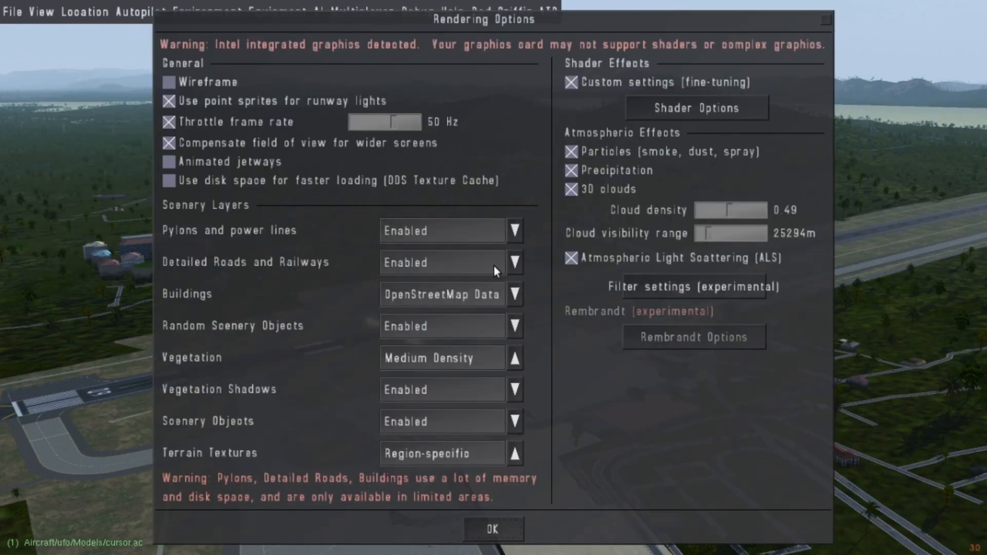
left_click(515, 326)
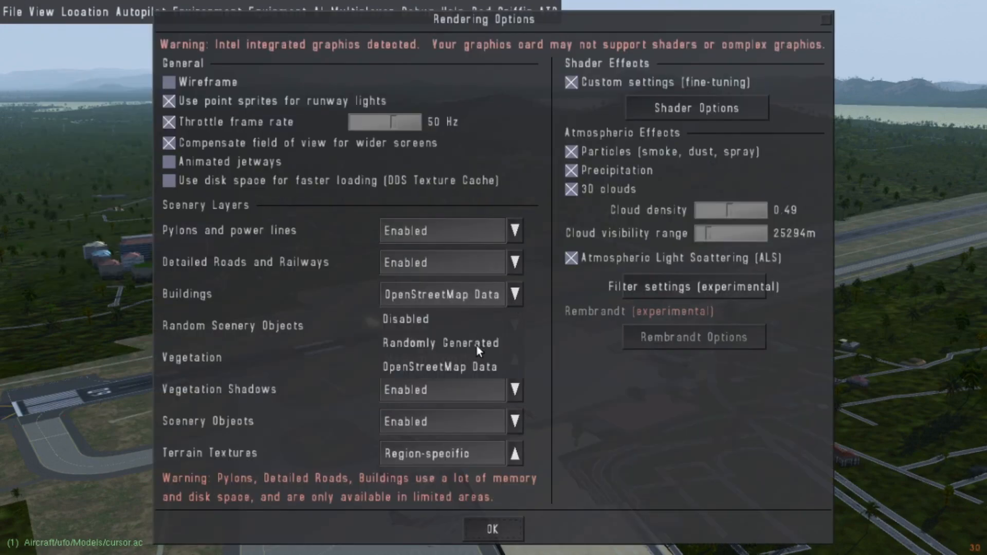
left_click(493, 541)
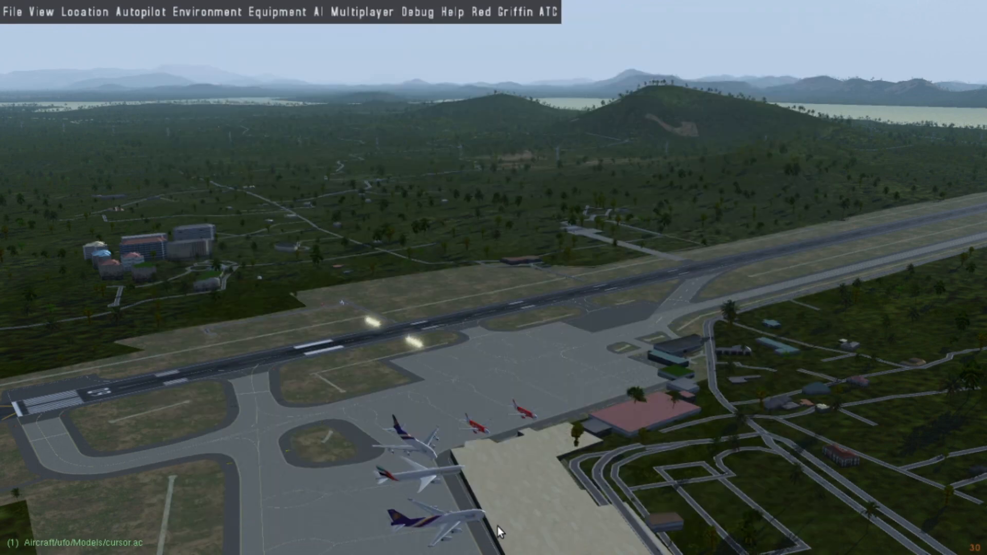